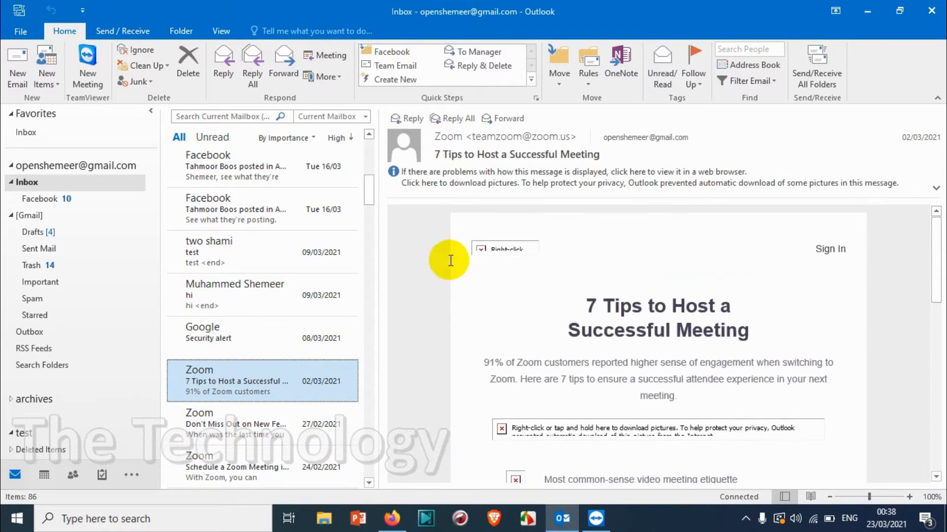
{"action": "mouse_move", "coordinate": [245, 383]}
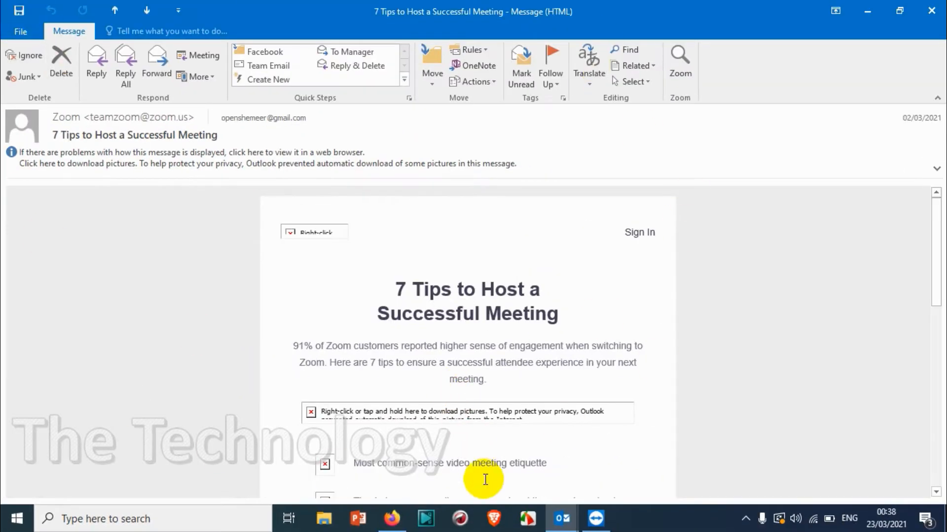
{"action": "mouse_move", "coordinate": [481, 120]}
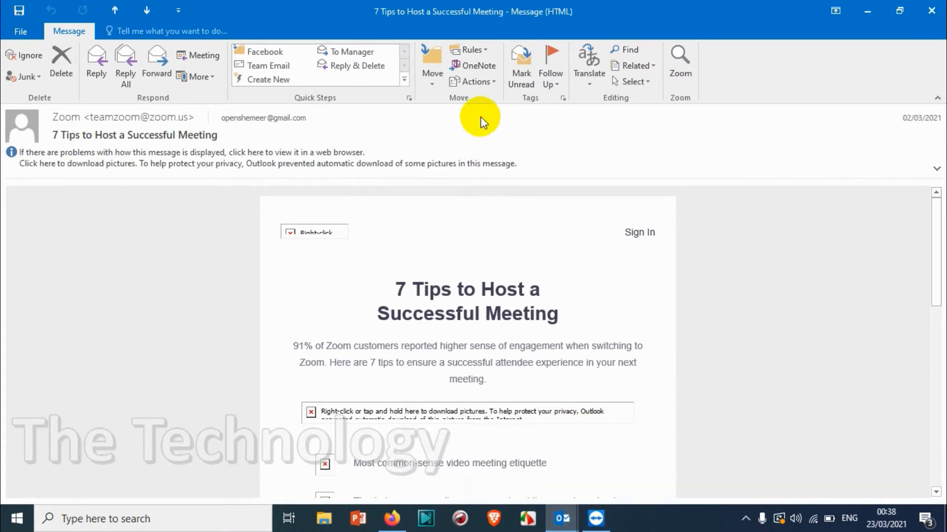
{"action": "mouse_move", "coordinate": [550, 390]}
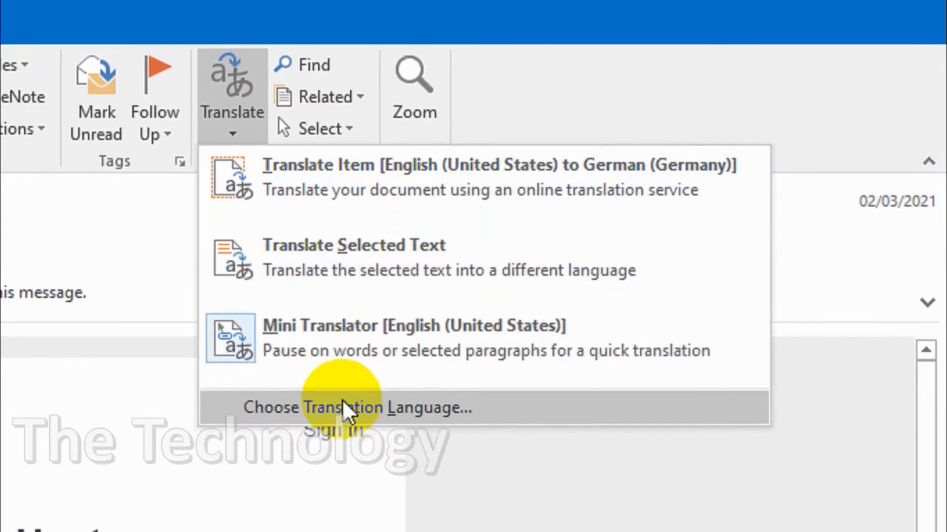
{"action": "mouse_move", "coordinate": [351, 416]}
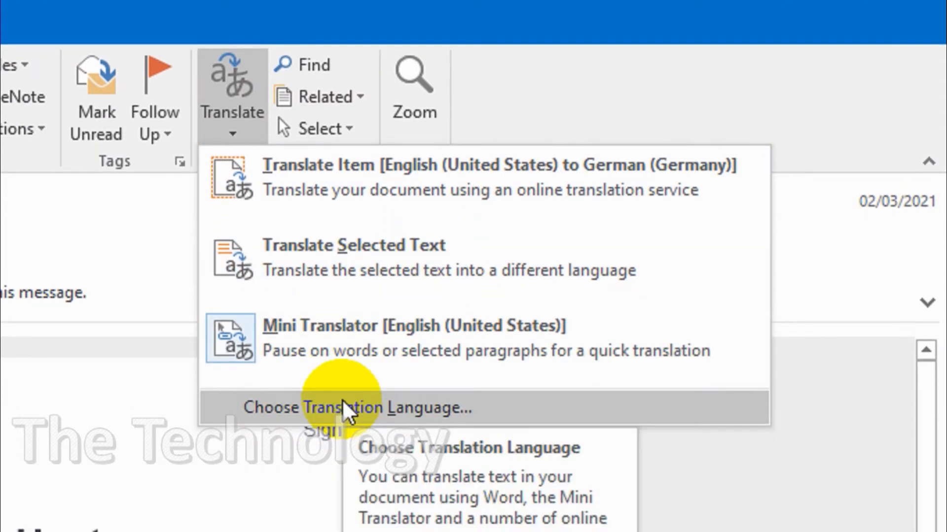
Step: Set the Translate to language to French (France) in the Translation Language Options dialog
{"action": "left_click", "coordinate": [357, 407]}
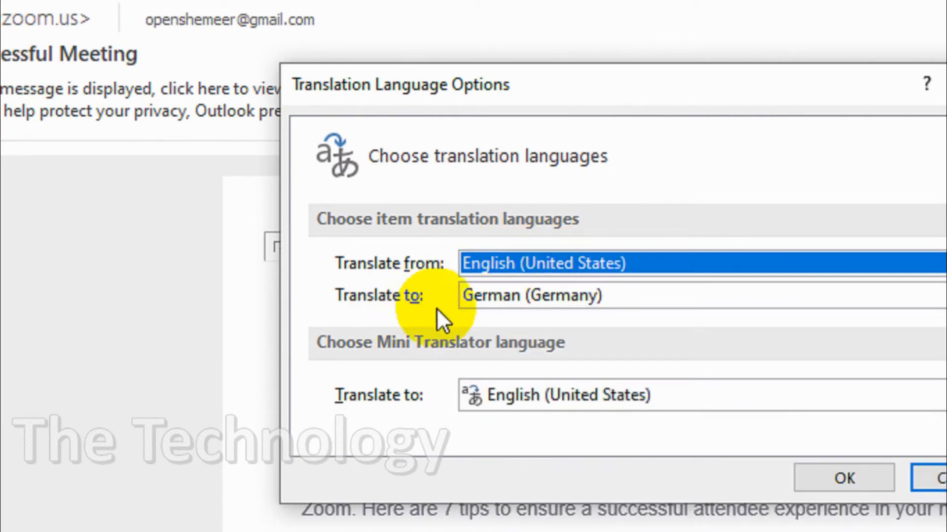
{"action": "left_click", "coordinate": [556, 296]}
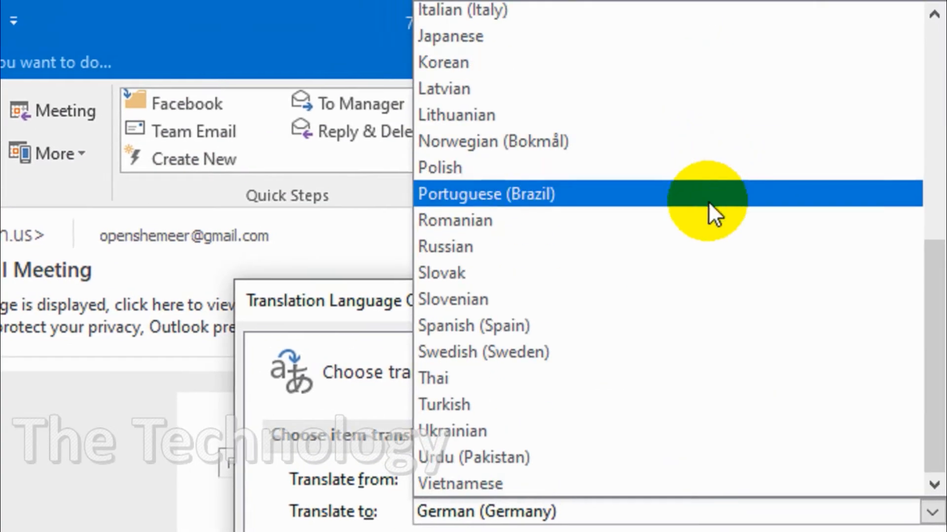
{"action": "scroll", "scroll_direction": "up", "scroll_amount": 3}
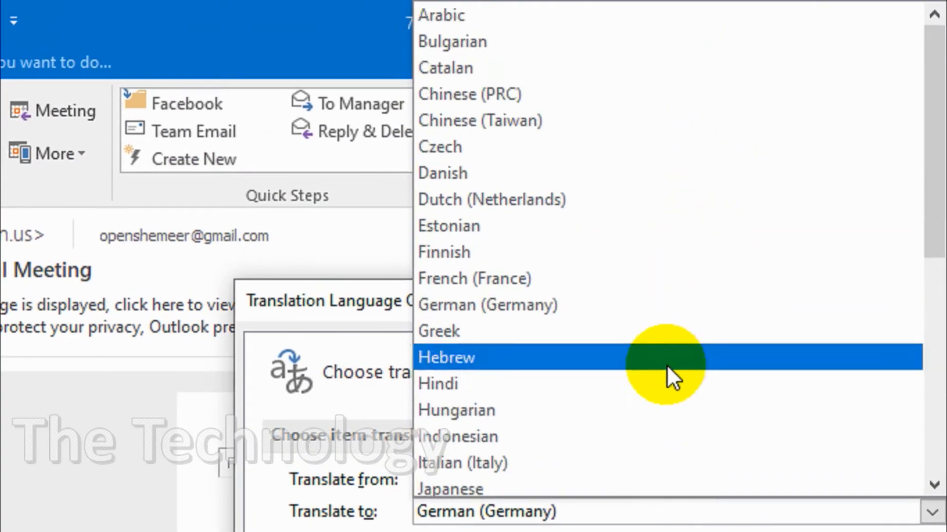
{"action": "scroll", "scroll_direction": "down", "scroll_amount": 3}
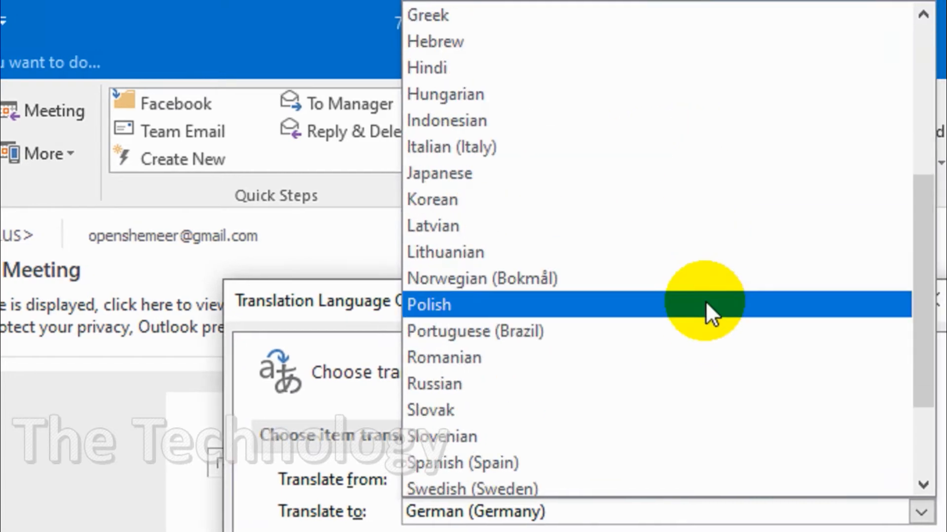
{"action": "scroll", "scroll_direction": "down", "scroll_amount": 3}
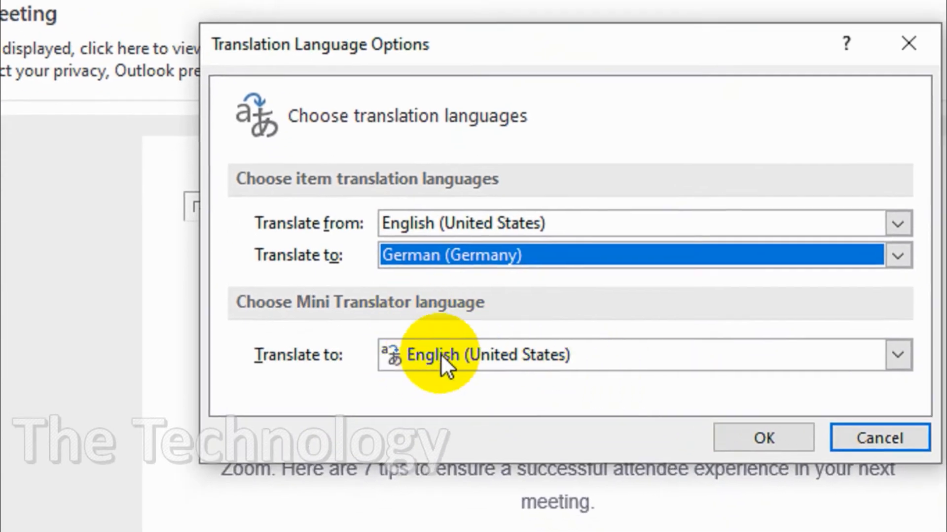
{"action": "left_click", "coordinate": [500, 355]}
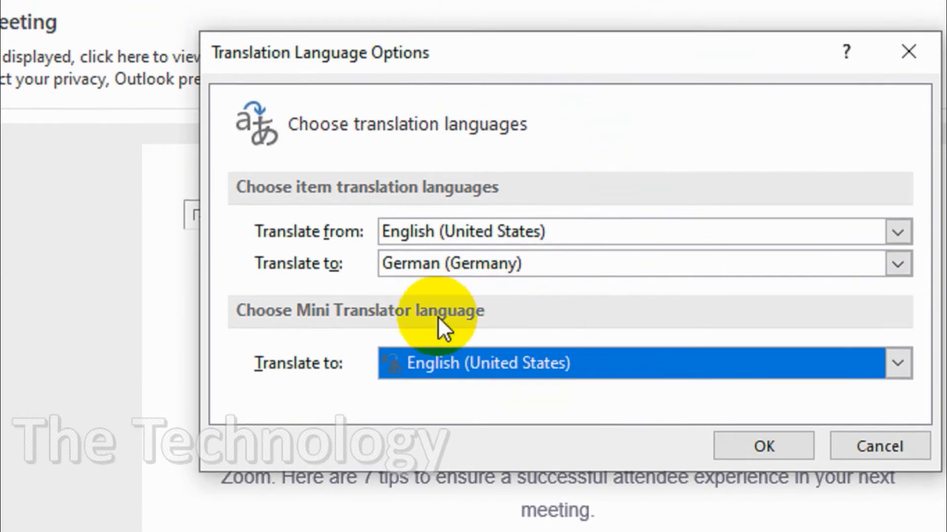
{"action": "mouse_move", "coordinate": [415, 313]}
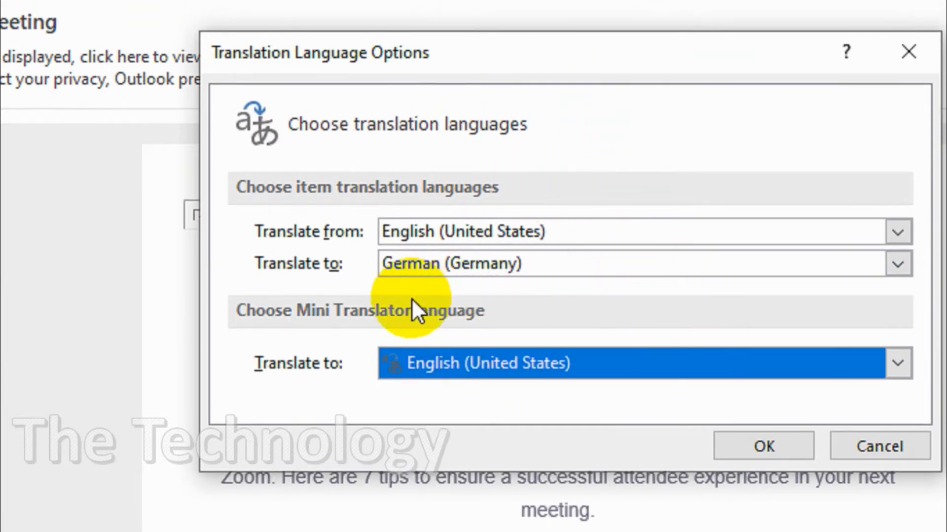
{"action": "mouse_move", "coordinate": [450, 242]}
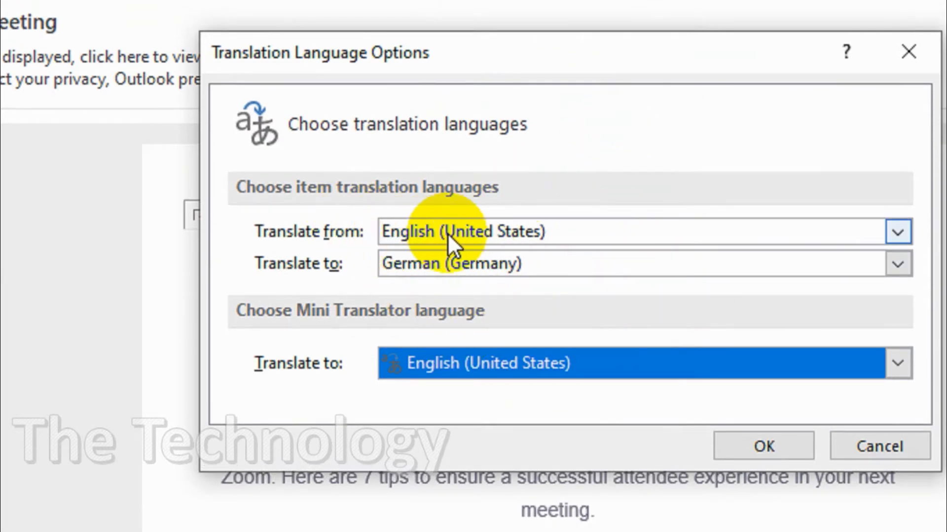
{"action": "mouse_move", "coordinate": [455, 248]}
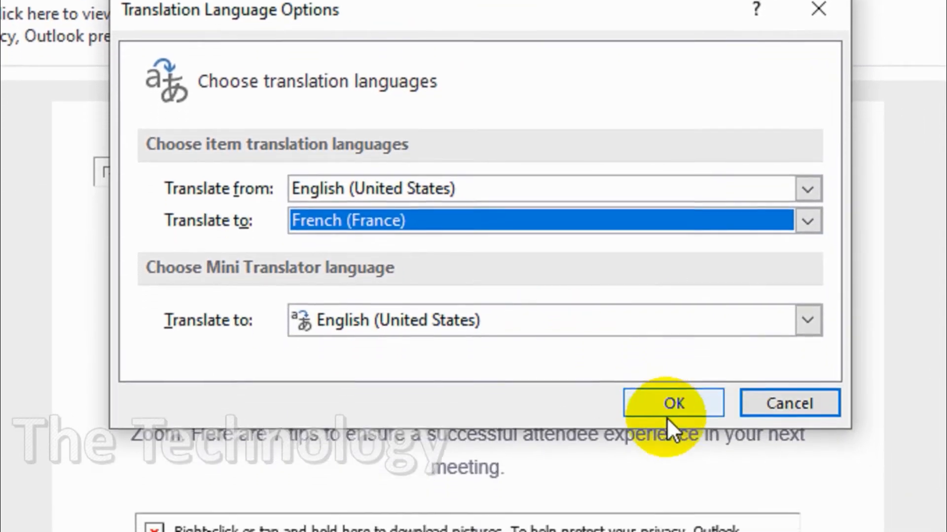
Step: Confirm French (France) as the saved translation language
{"action": "left_click", "coordinate": [674, 403]}
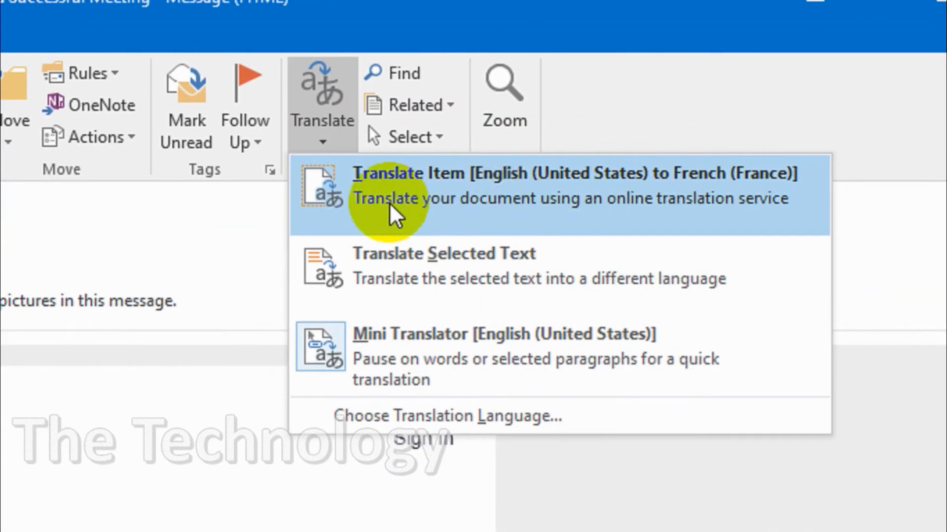
{"action": "mouse_move", "coordinate": [642, 188]}
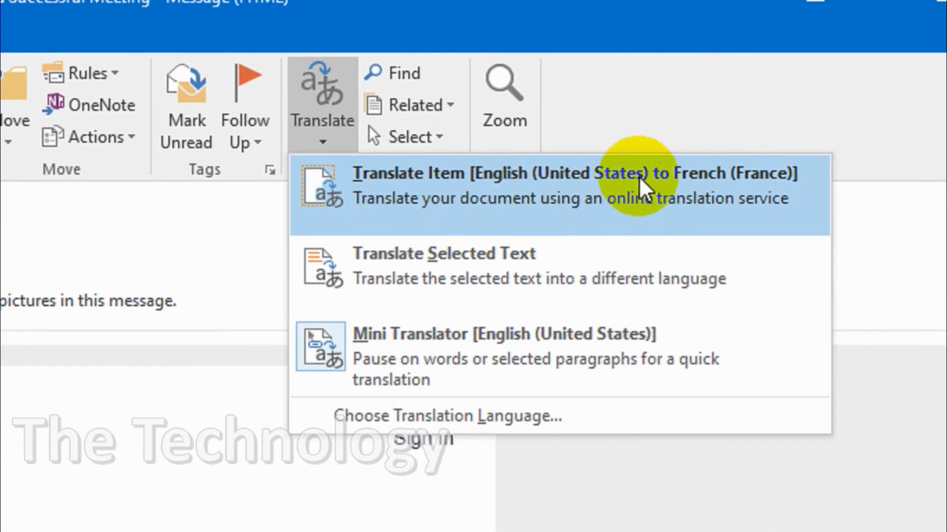
{"action": "mouse_move", "coordinate": [684, 187]}
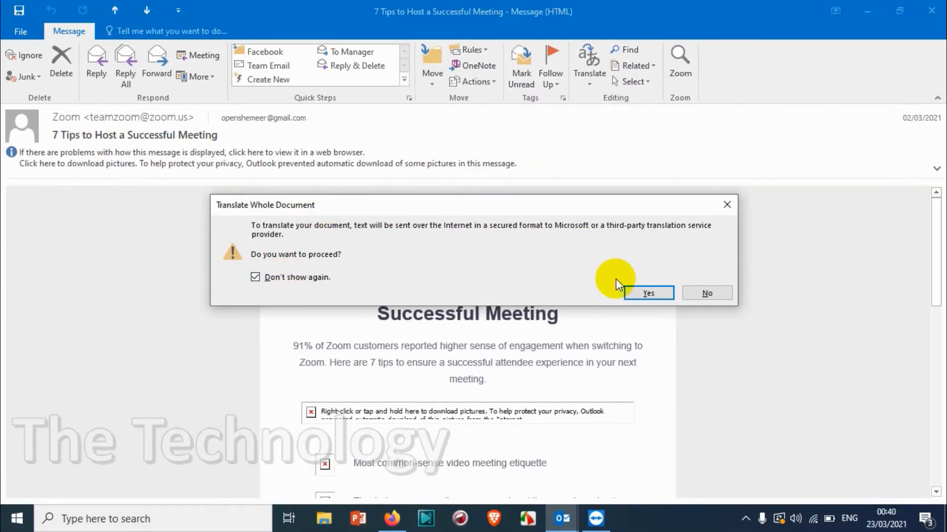
{"action": "mouse_move", "coordinate": [658, 267]}
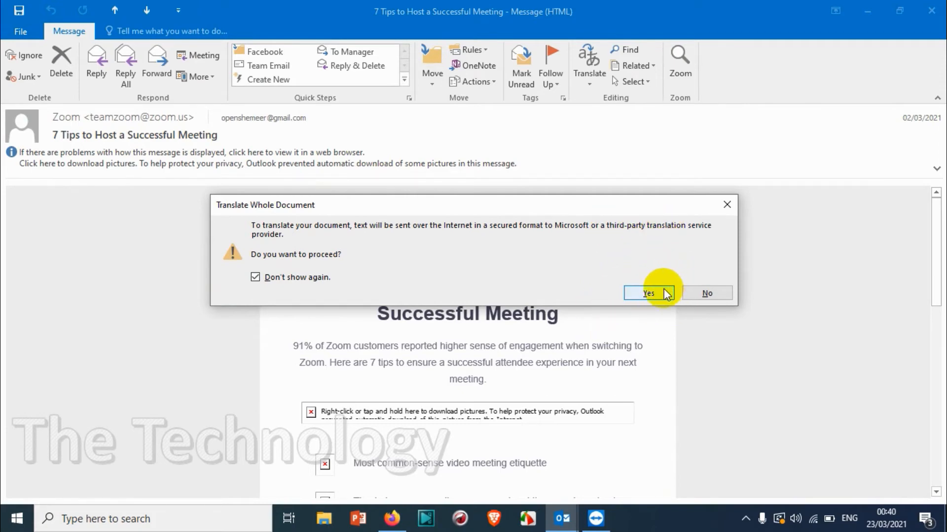
Step: Send the email to Microsoft Translator online and try Burmese as the page's target language
{"action": "left_click", "coordinate": [648, 293]}
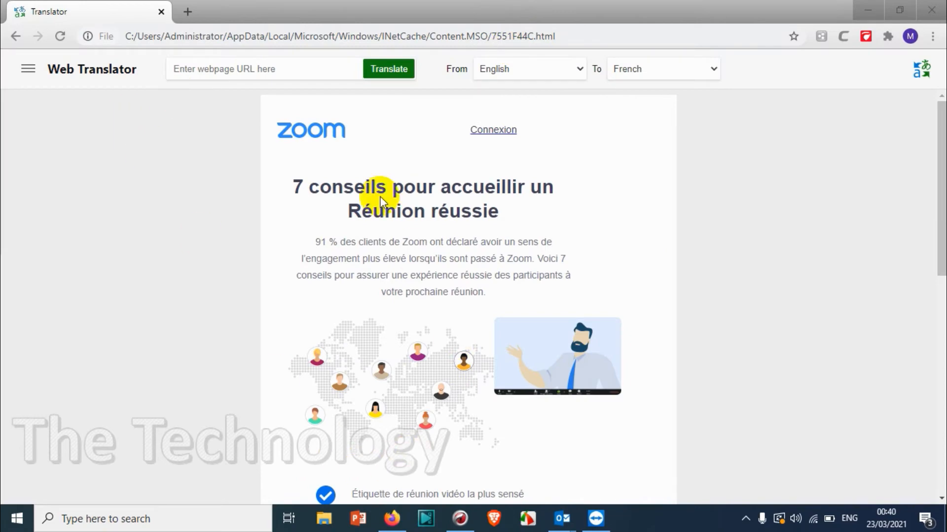
{"action": "mouse_move", "coordinate": [317, 142]}
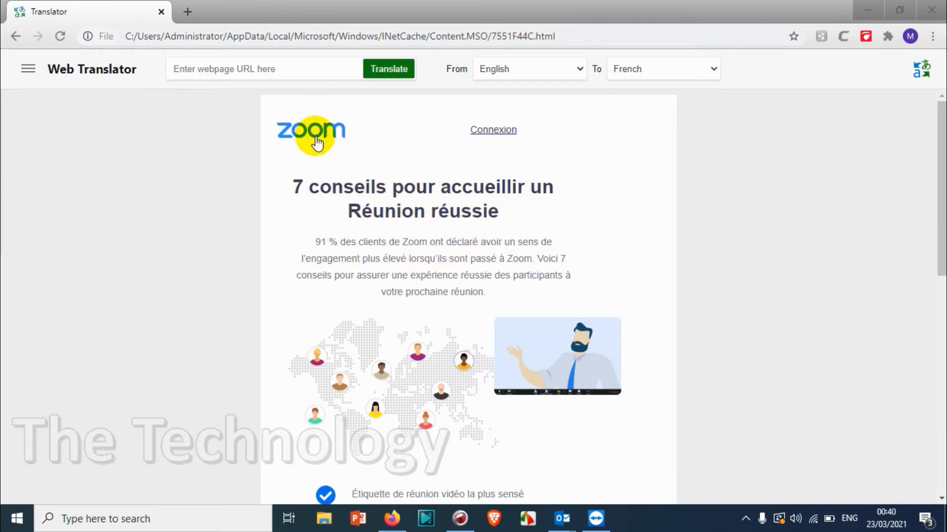
{"action": "mouse_move", "coordinate": [330, 142]}
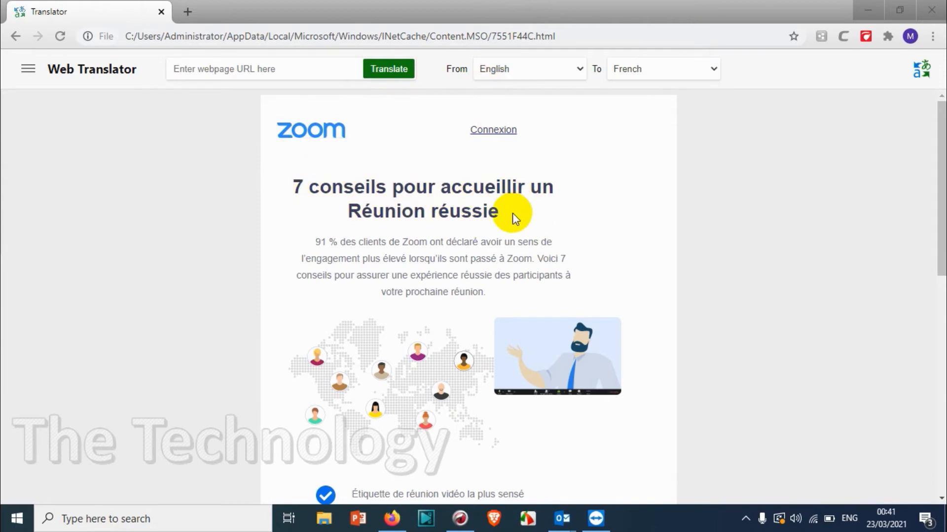
{"action": "scroll", "scroll_direction": "down", "scroll_amount": 3}
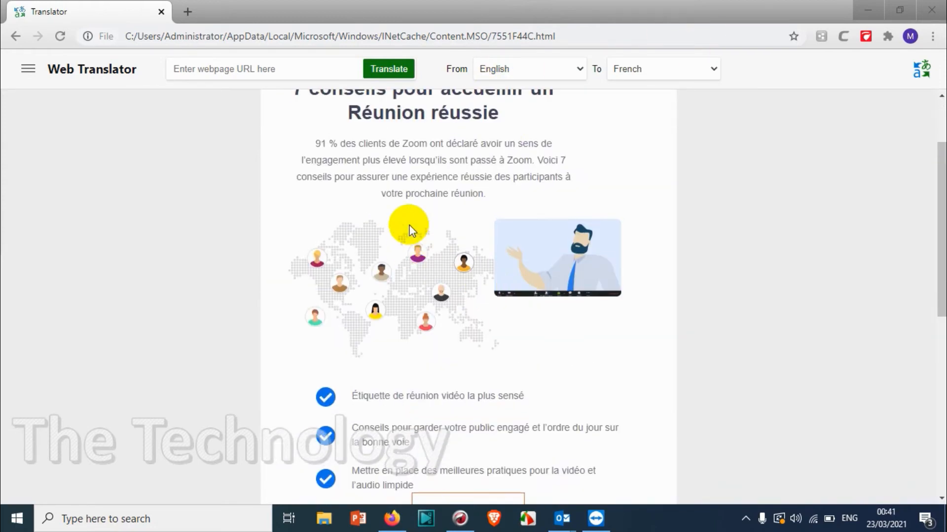
{"action": "left_click", "coordinate": [663, 69]}
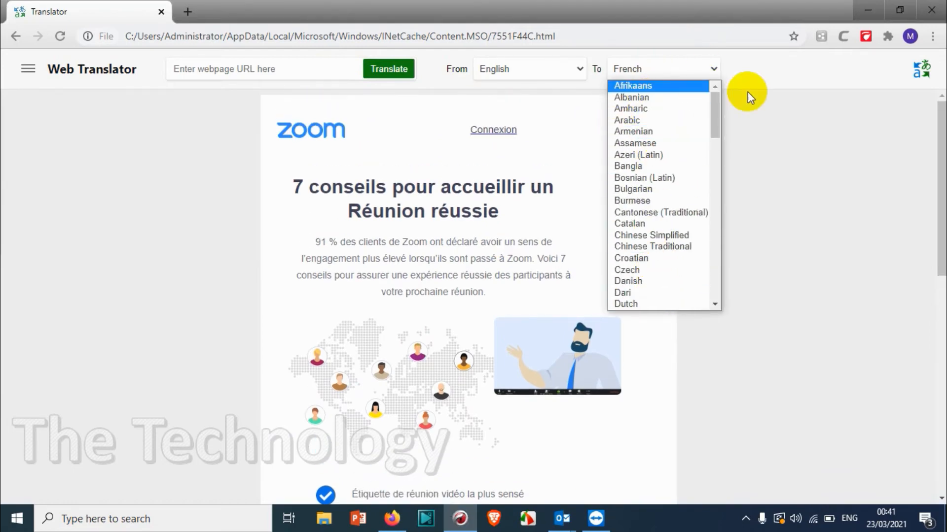
{"action": "left_click", "coordinate": [632, 201]}
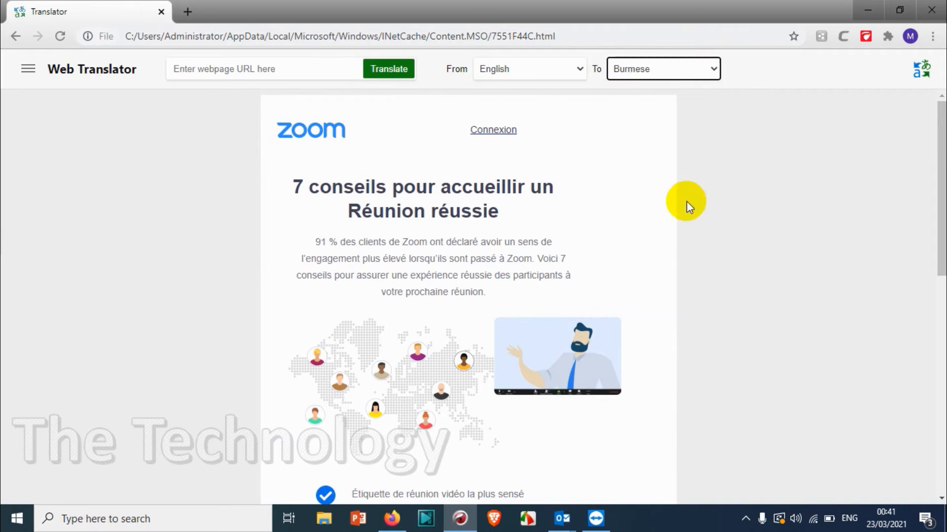
{"action": "left_click", "coordinate": [663, 69]}
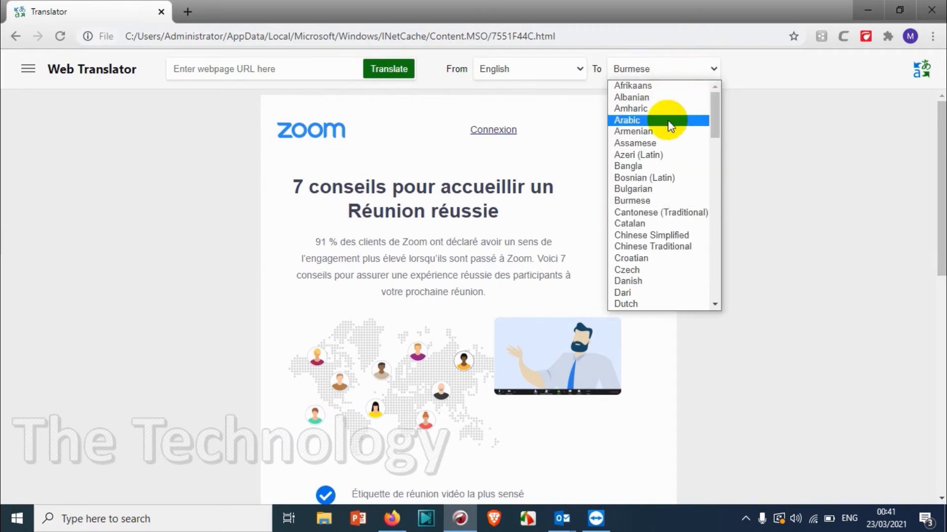
{"action": "mouse_move", "coordinate": [669, 252]}
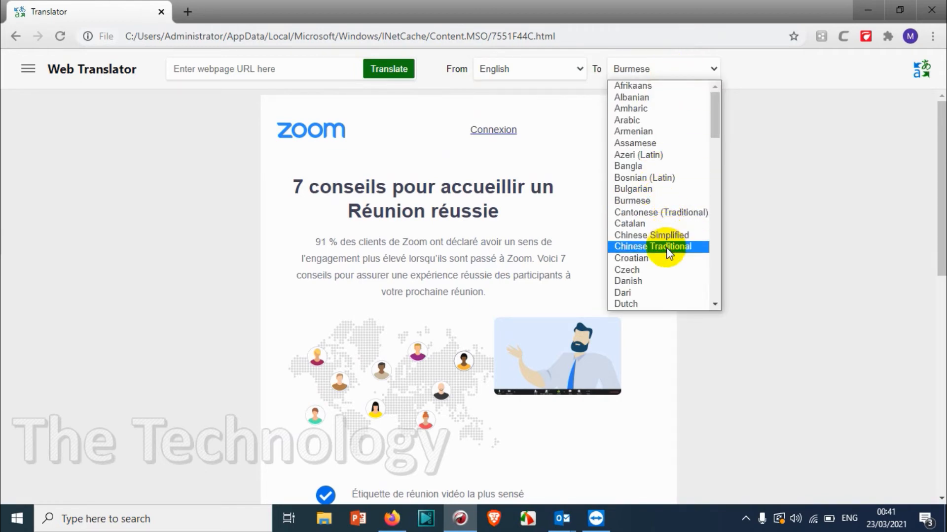
{"action": "mouse_move", "coordinate": [641, 177]}
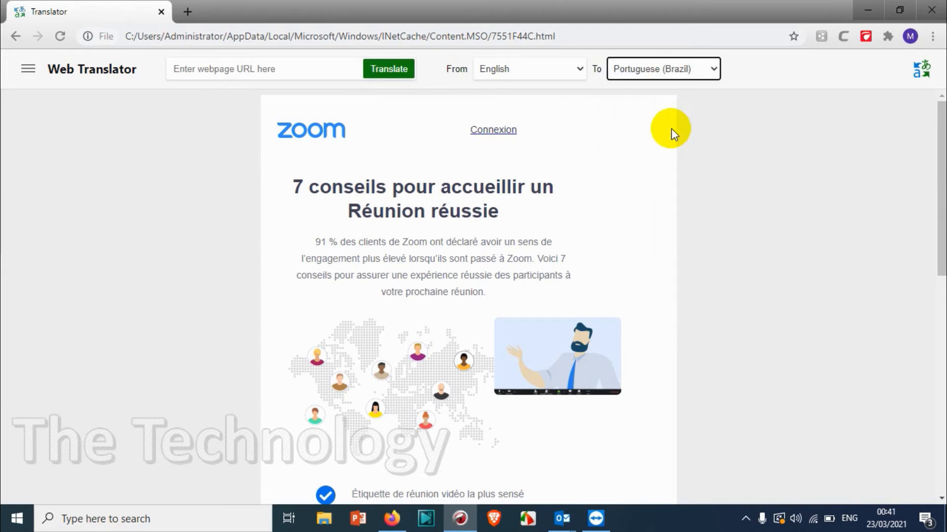
Step: Reload the translated page and set its target language to Chinese Traditional
{"action": "right_click", "coordinate": [670, 130]}
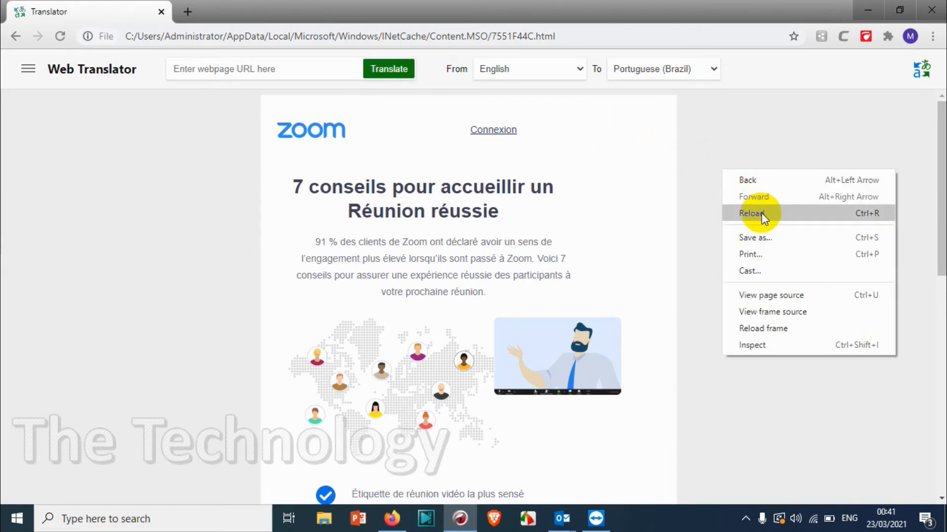
{"action": "left_click", "coordinate": [751, 213]}
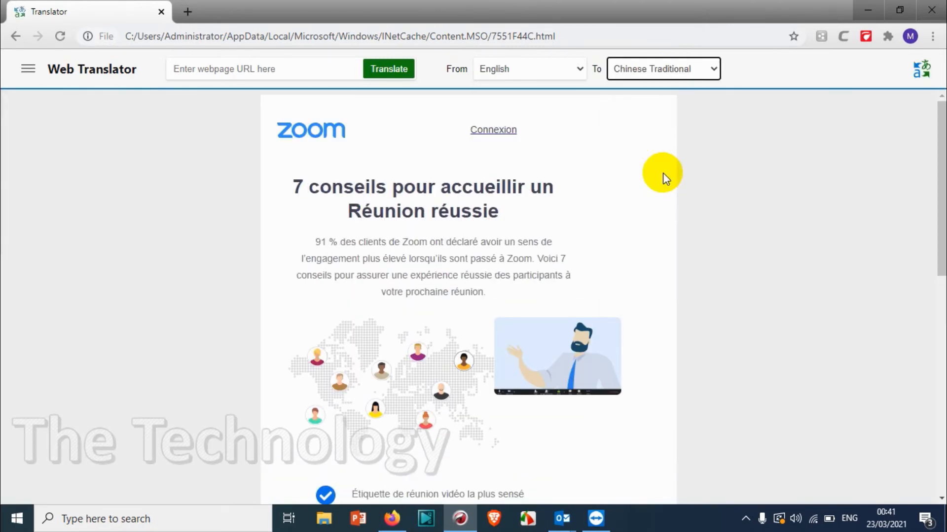
{"action": "mouse_move", "coordinate": [665, 168]}
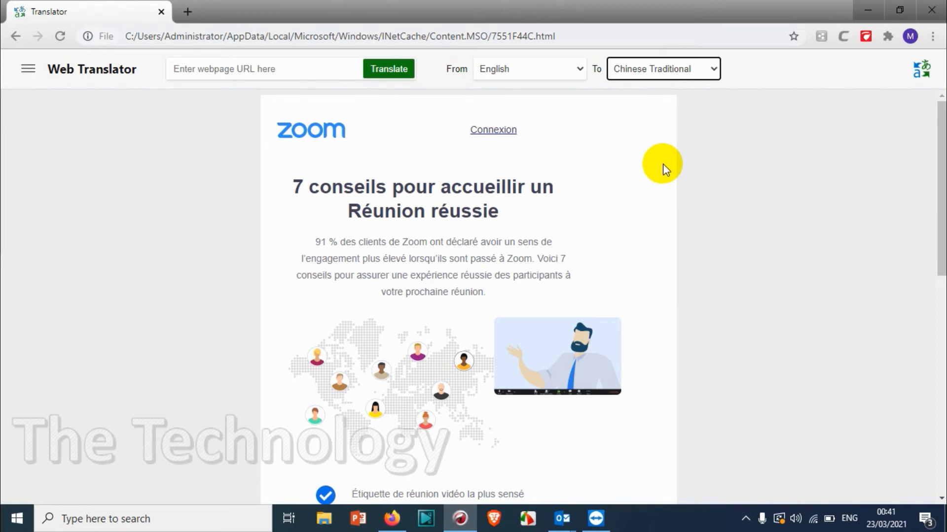
{"action": "mouse_move", "coordinate": [592, 146]}
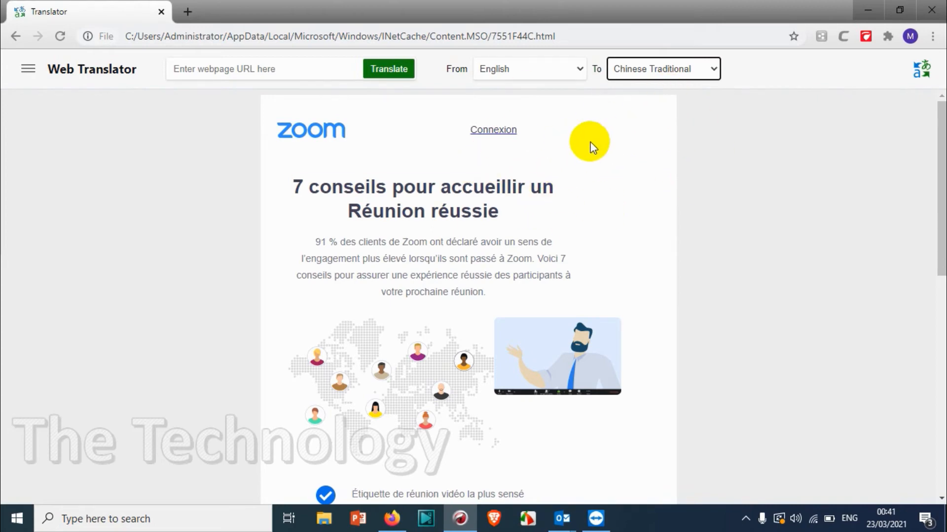
{"action": "scroll", "scroll_direction": "down", "scroll_amount": 3}
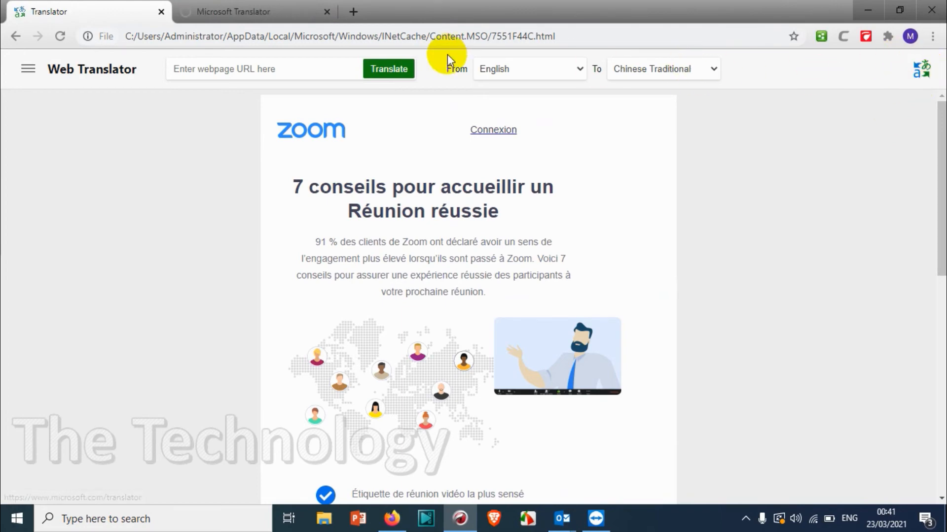
{"action": "mouse_move", "coordinate": [923, 73]}
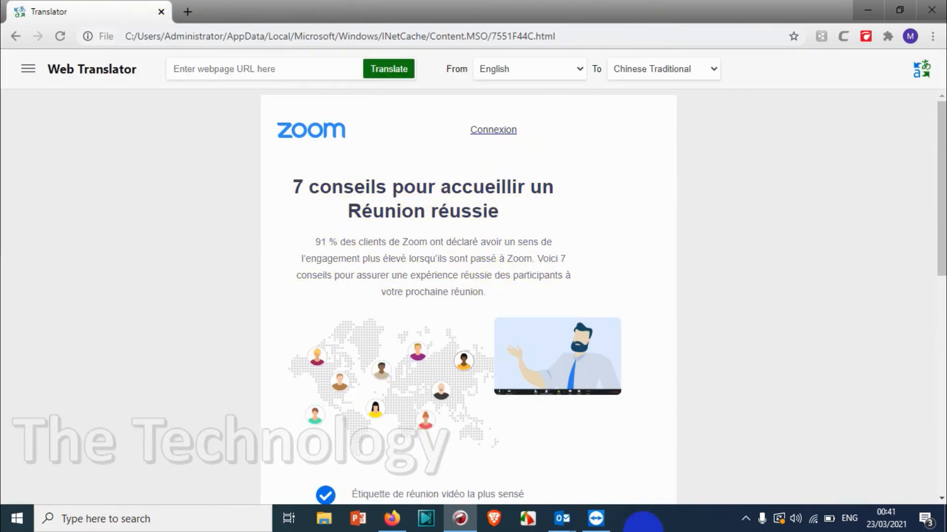
Step: Switch the translation language to German (Germany) and translate the Zoom email
{"action": "left_click", "coordinate": [563, 519]}
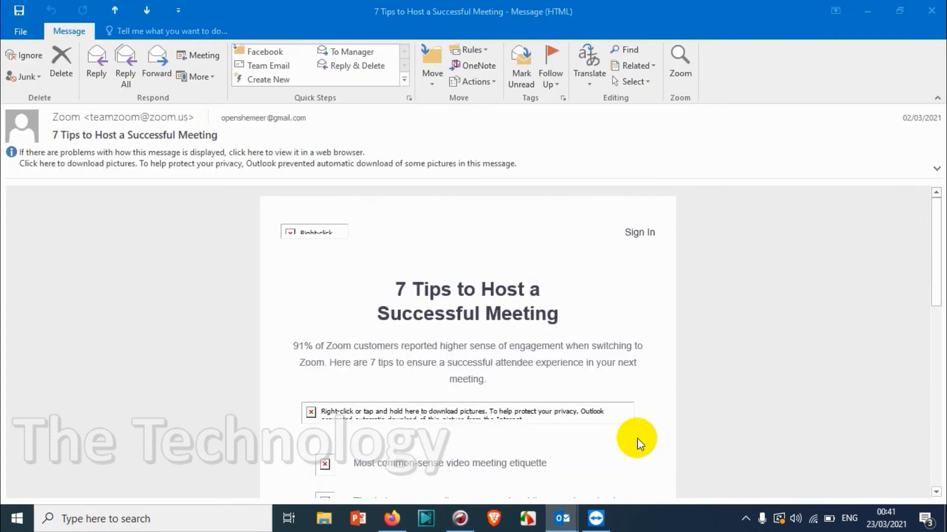
{"action": "left_click", "coordinate": [588, 67]}
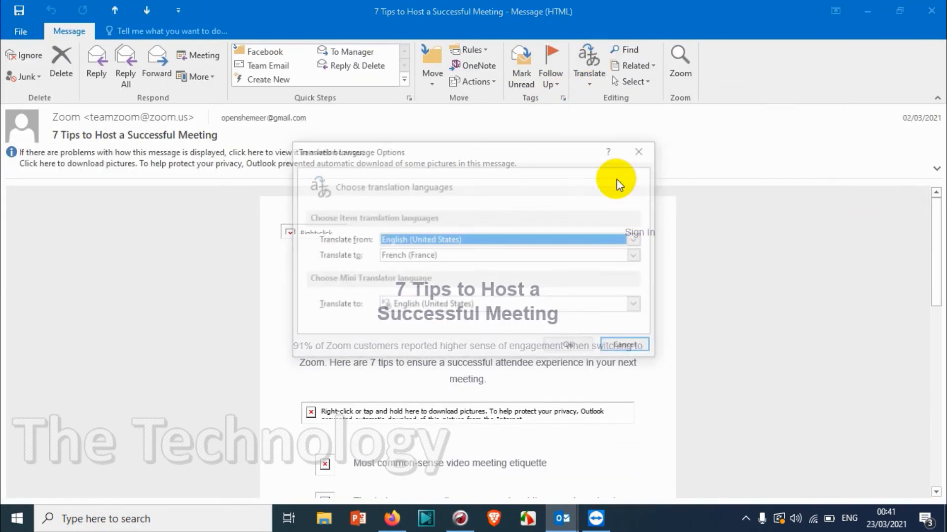
{"action": "left_click", "coordinate": [633, 253]}
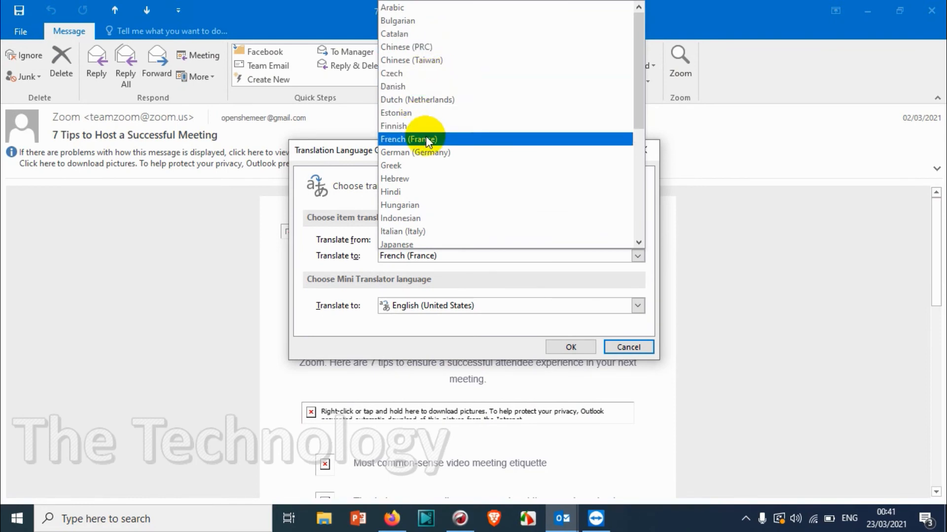
{"action": "left_click", "coordinate": [415, 152]}
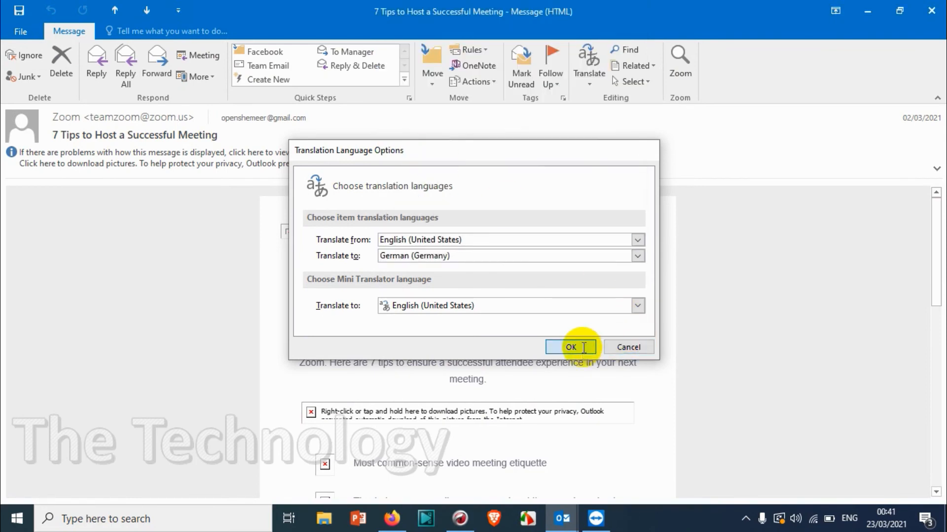
{"action": "left_click", "coordinate": [569, 347]}
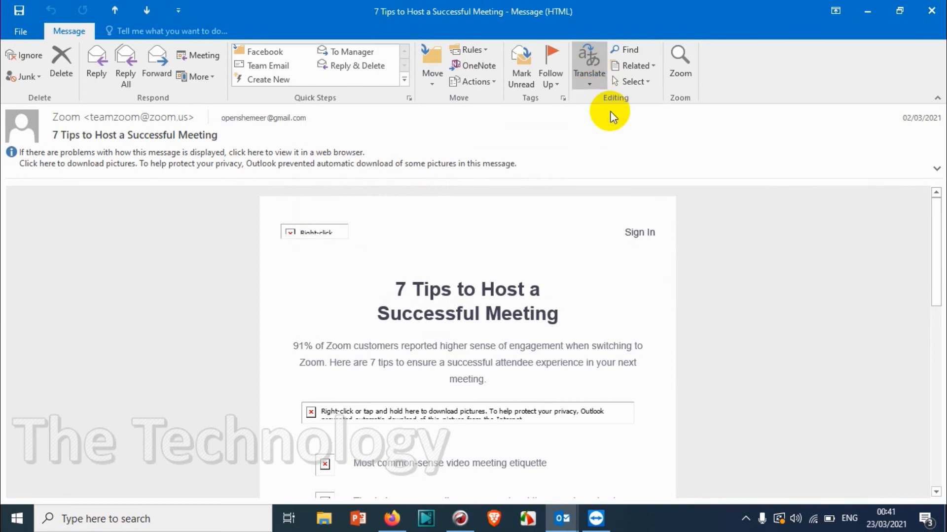
{"action": "left_click", "coordinate": [588, 58]}
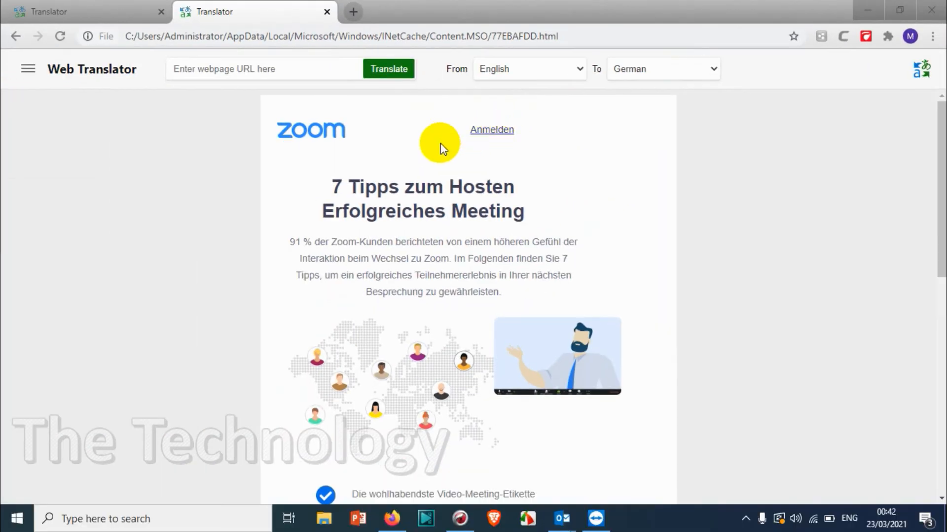
Step: Scroll the German translation down to the email's footer
{"action": "scroll", "scroll_direction": "down", "scroll_amount": 3}
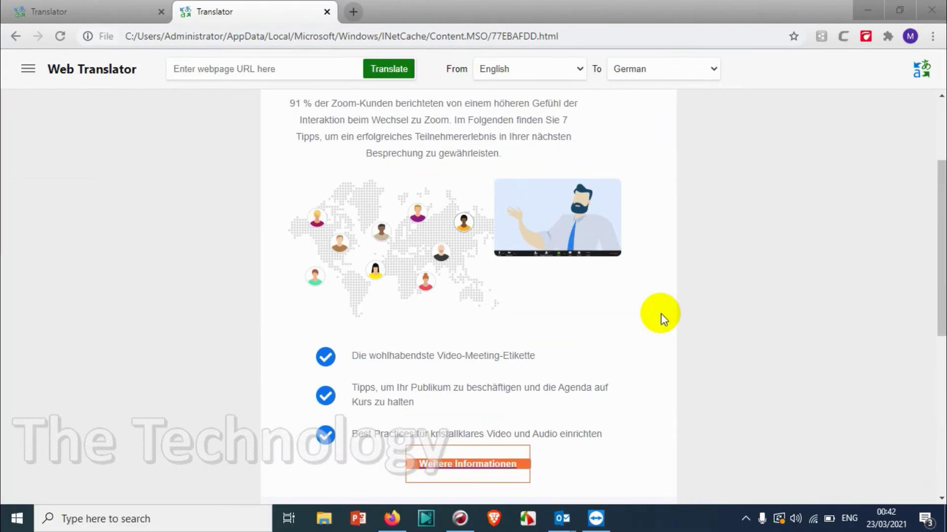
{"action": "scroll", "scroll_direction": "down", "scroll_amount": 3}
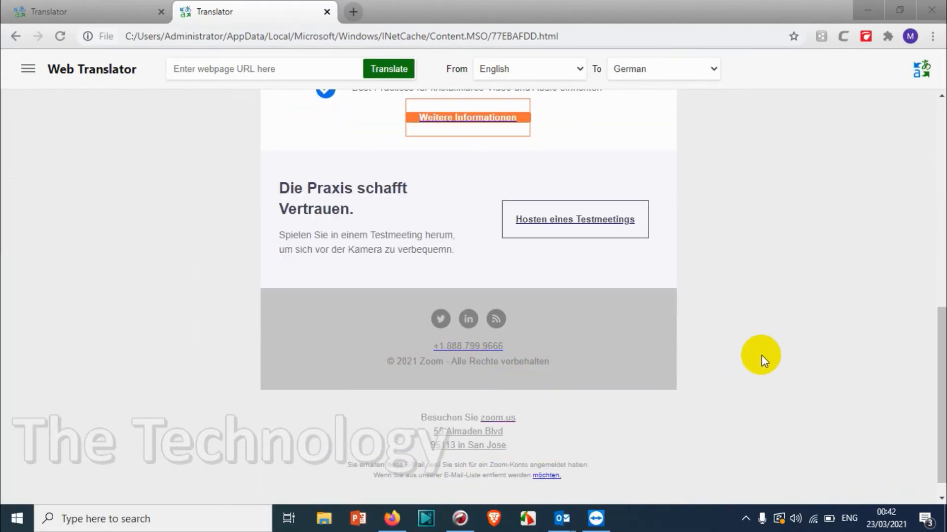
{"action": "mouse_move", "coordinate": [773, 339]}
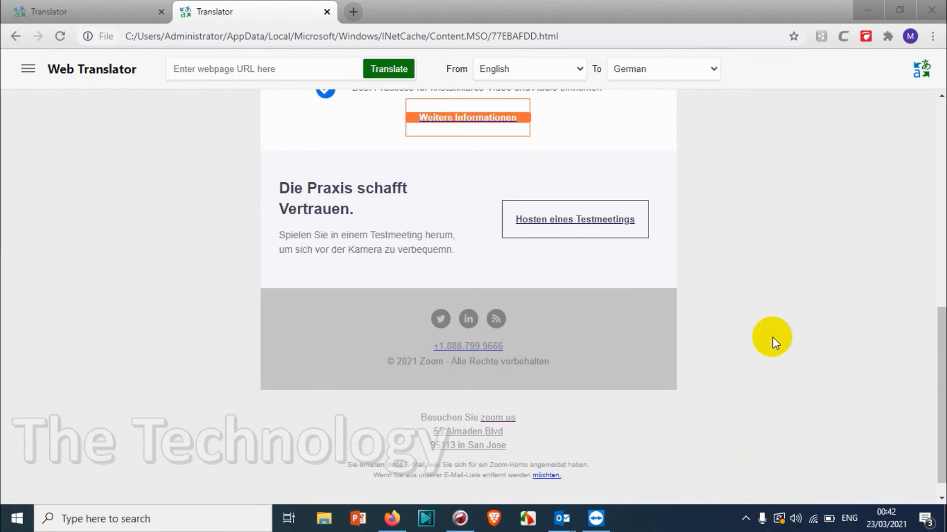
{"action": "mouse_move", "coordinate": [789, 313]}
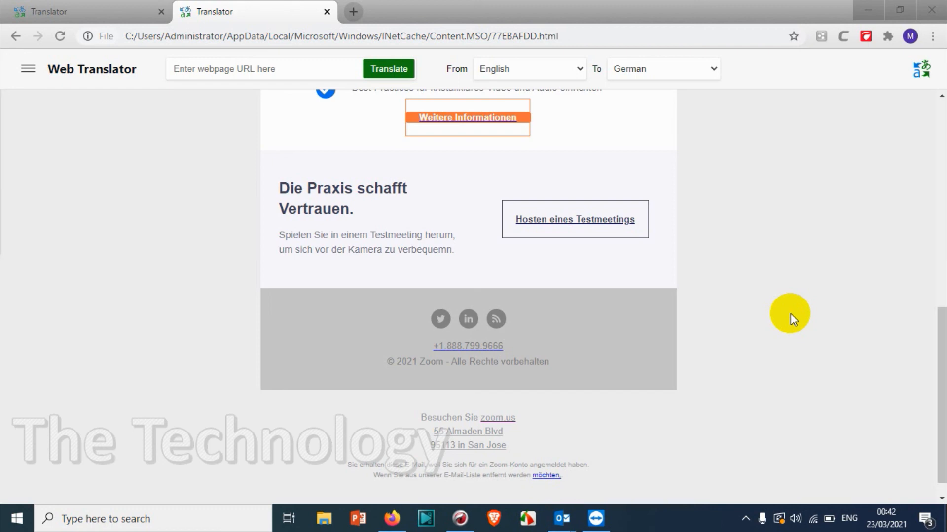